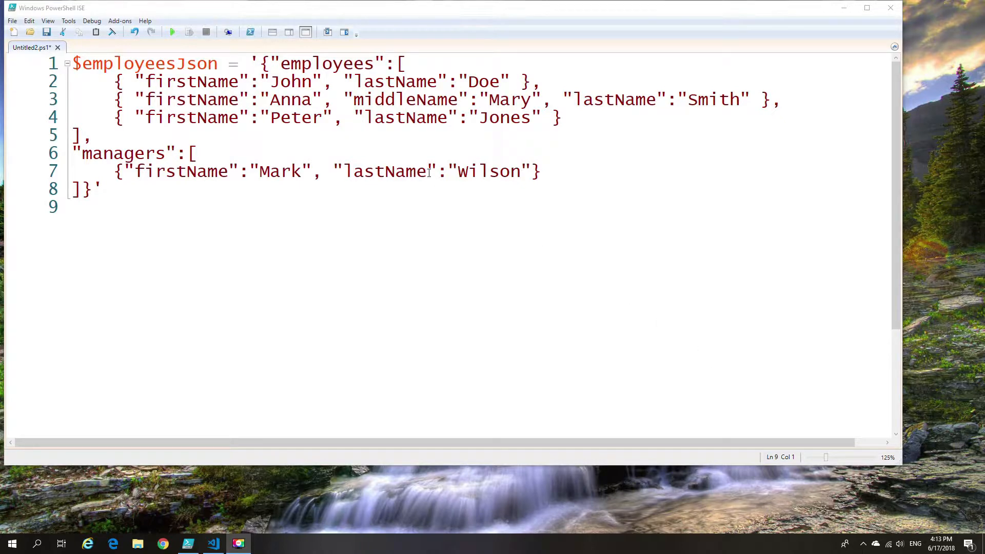
mouse_move(573, 151)
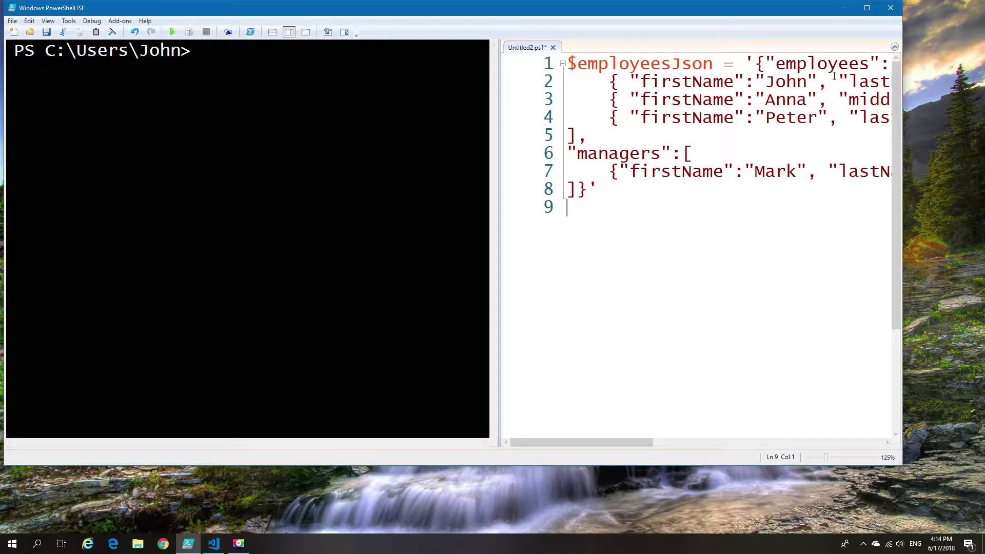
Place the script pane on the right so the console sits beside it.
left_click(867, 8)
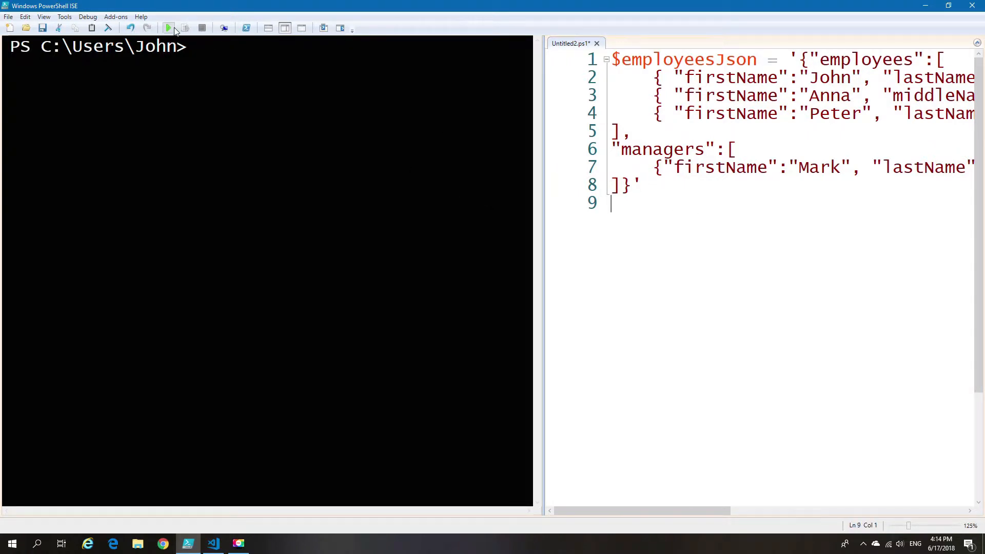
Run the script, then echo $employeesJson to print the raw JSON text.
left_click(169, 28)
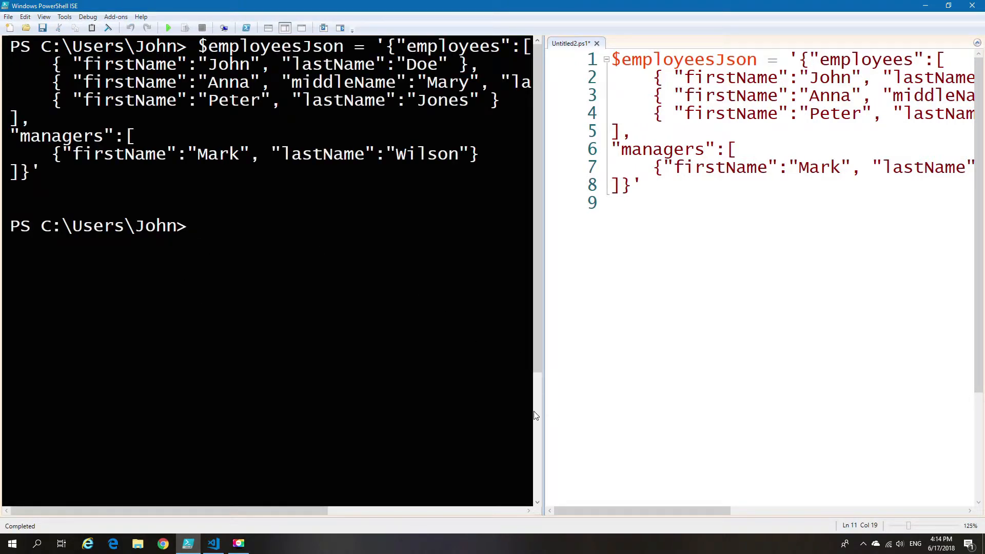
type("$")
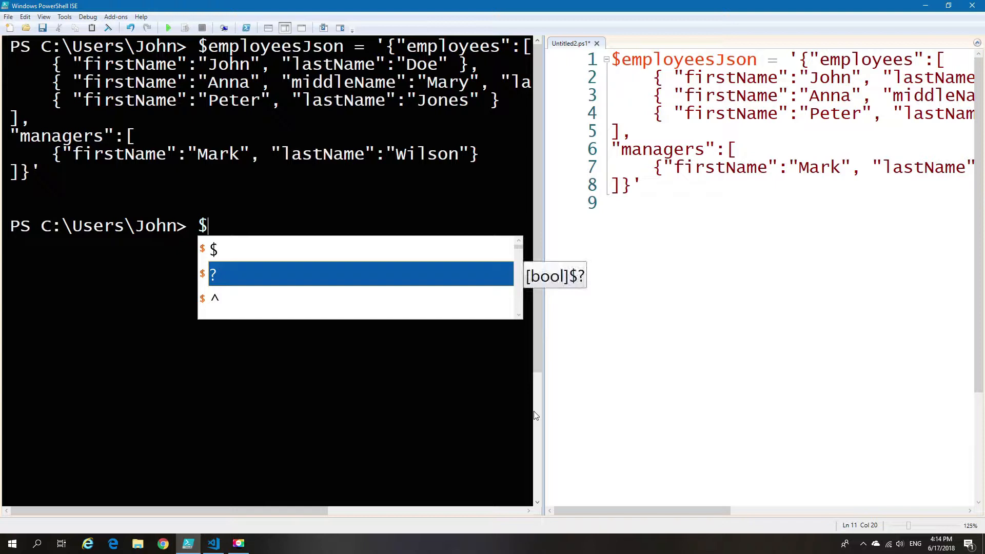
type("employeesJson")
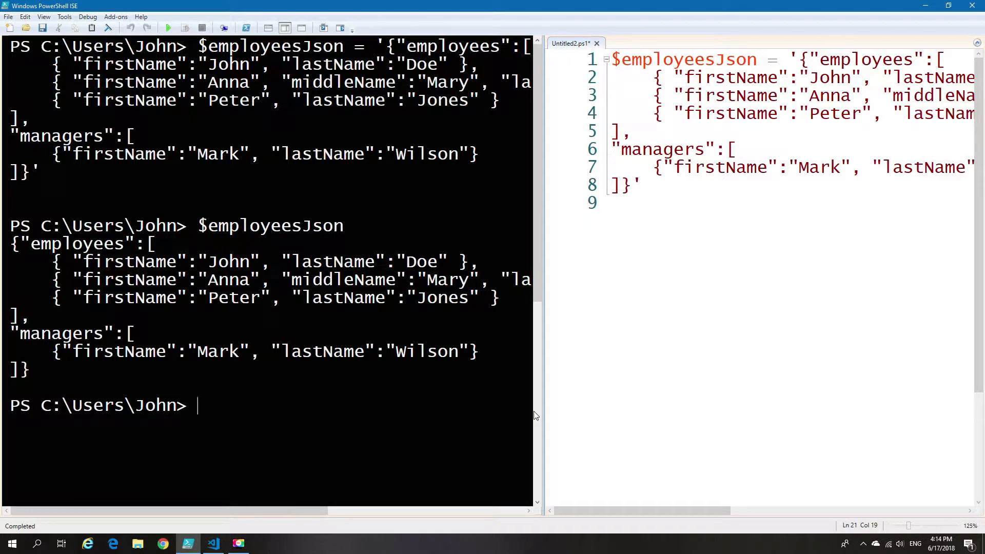
type("$employeesJson | g")
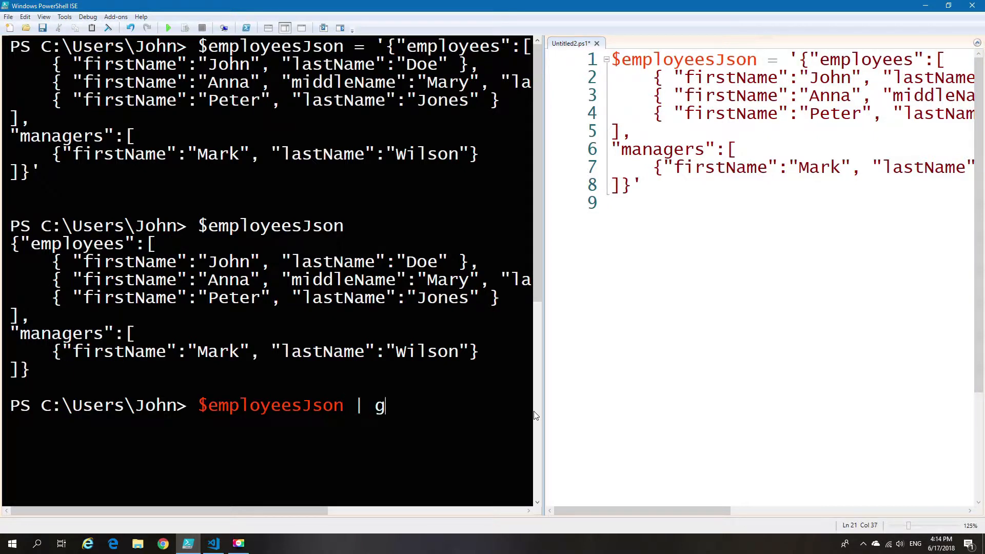
Pipe $employeesJson to Get-Member and scroll through its System.String members.
type("et-me")
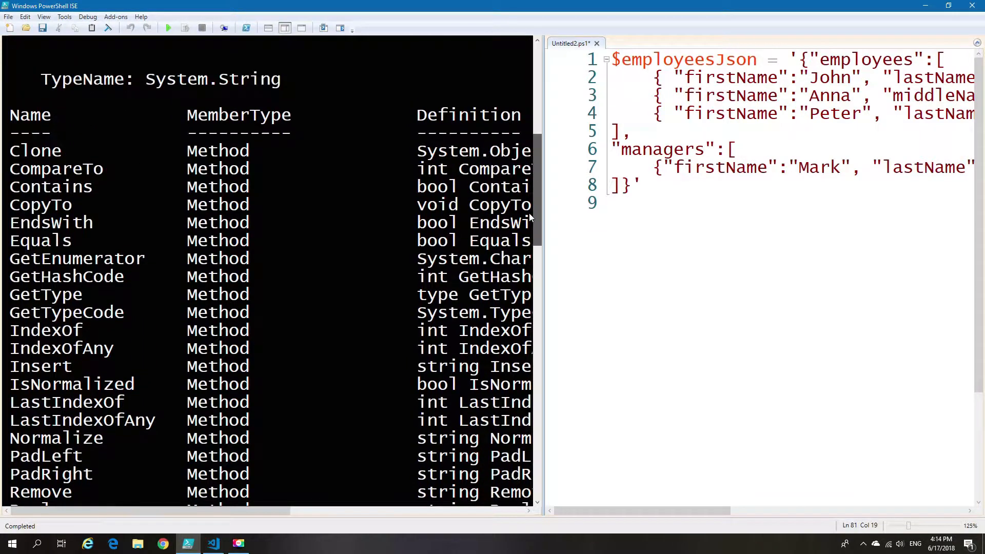
scroll("down", 3)
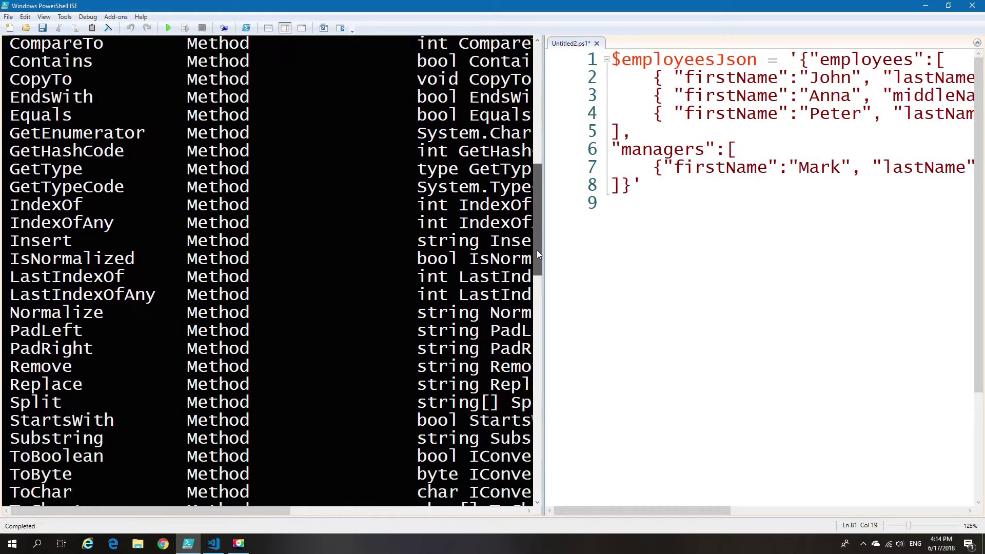
scroll("down", 3)
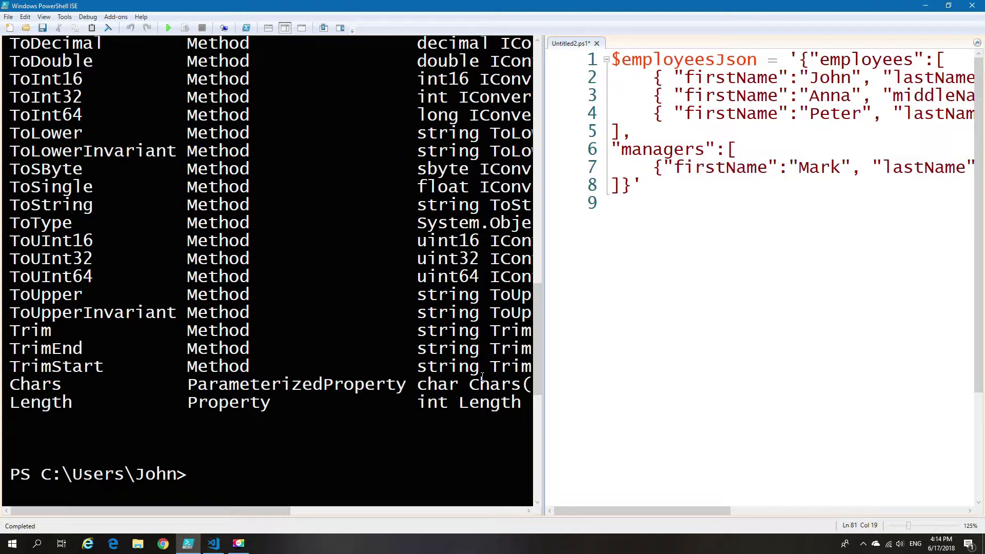
Begin the assignment $employeesObject = ConvertFrom-Json, completing the cmdlet via IntelliSense.
type("4")
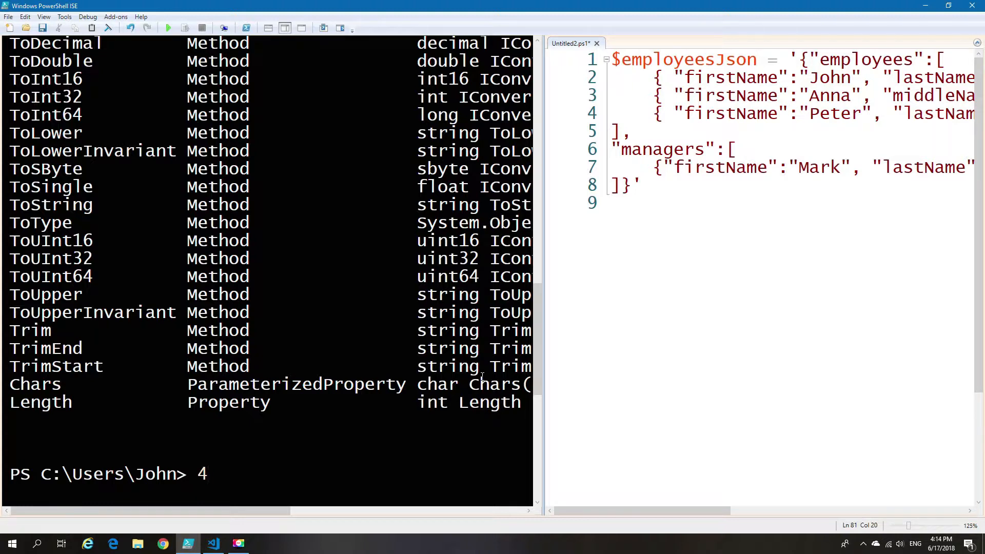
type("$")
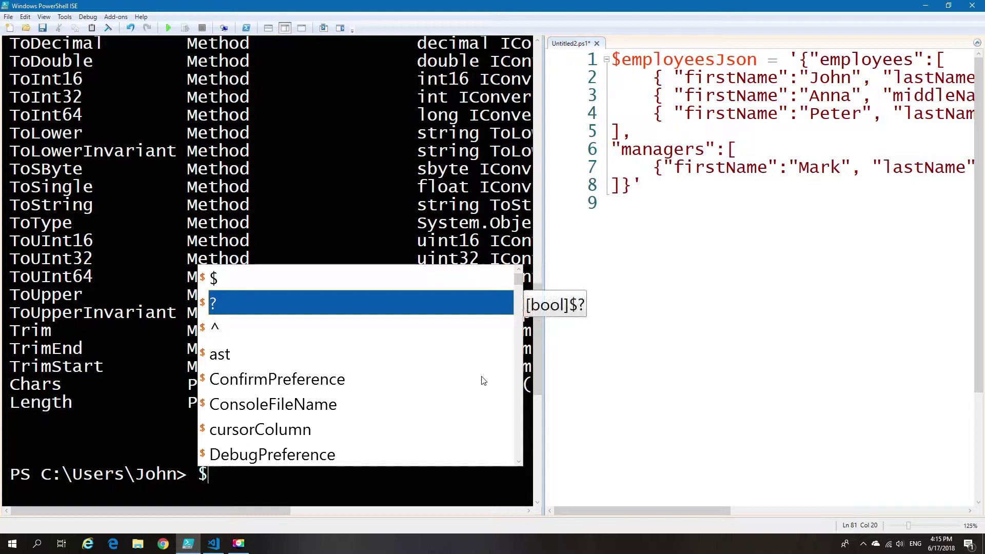
type("employeesJson")
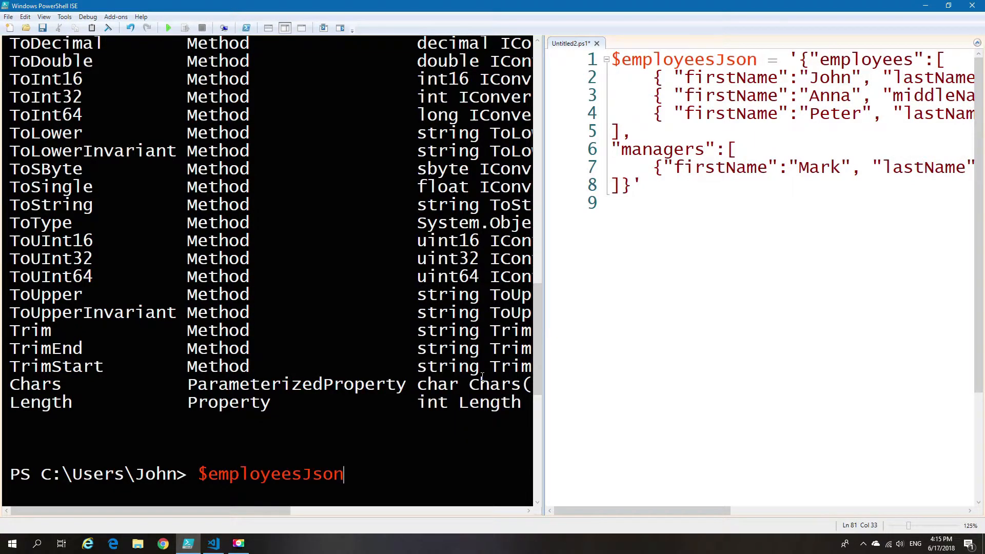
type("=")
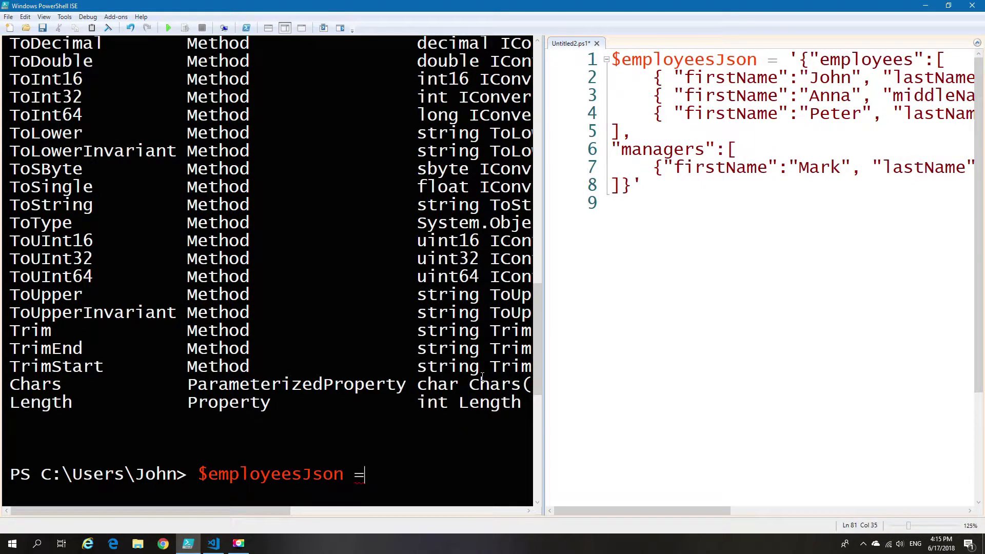
type("con")
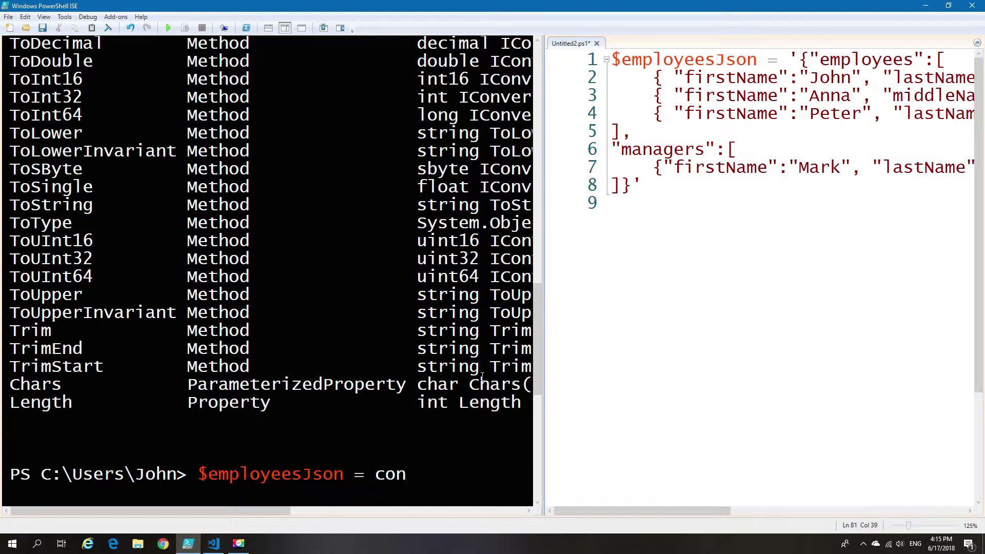
type("vertfrom-")
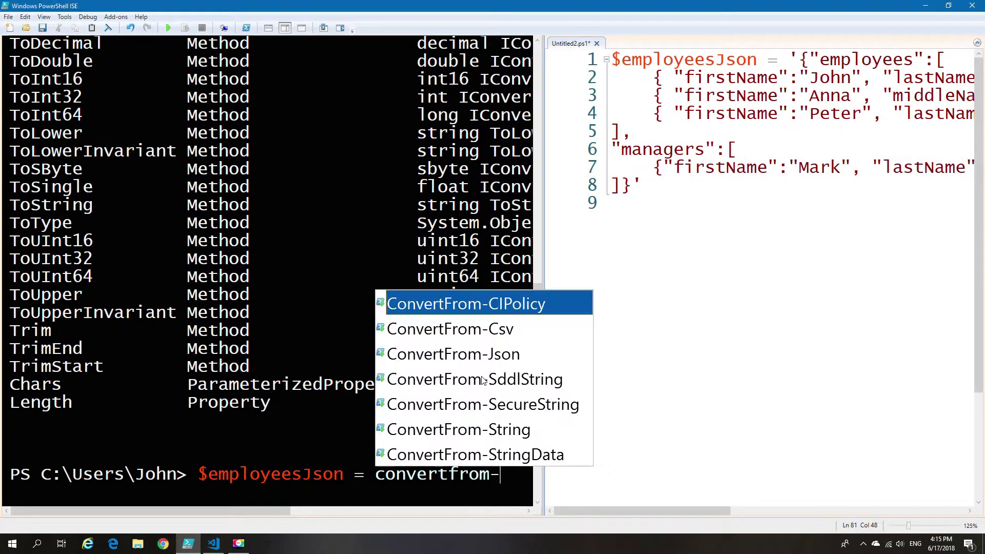
mouse_move(483, 302)
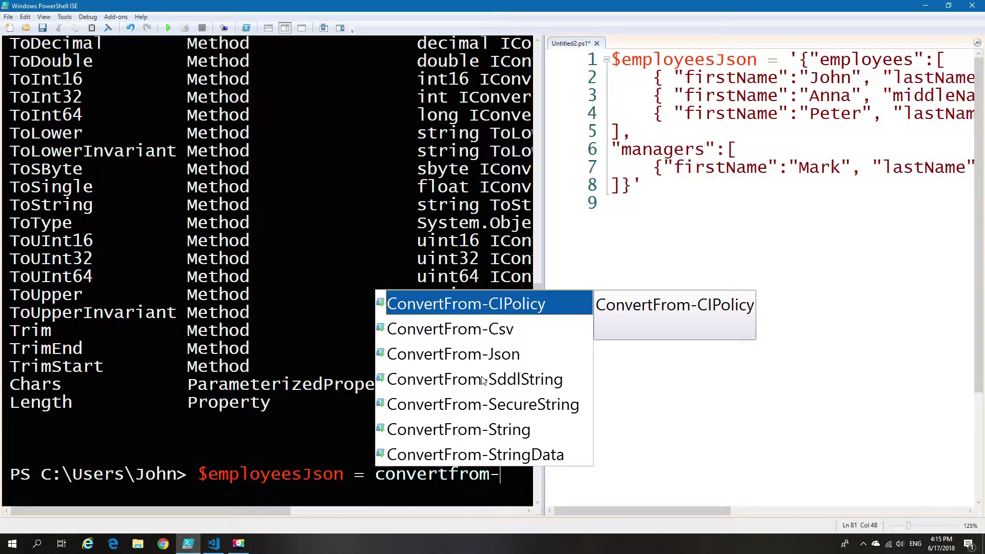
left_click(454, 354)
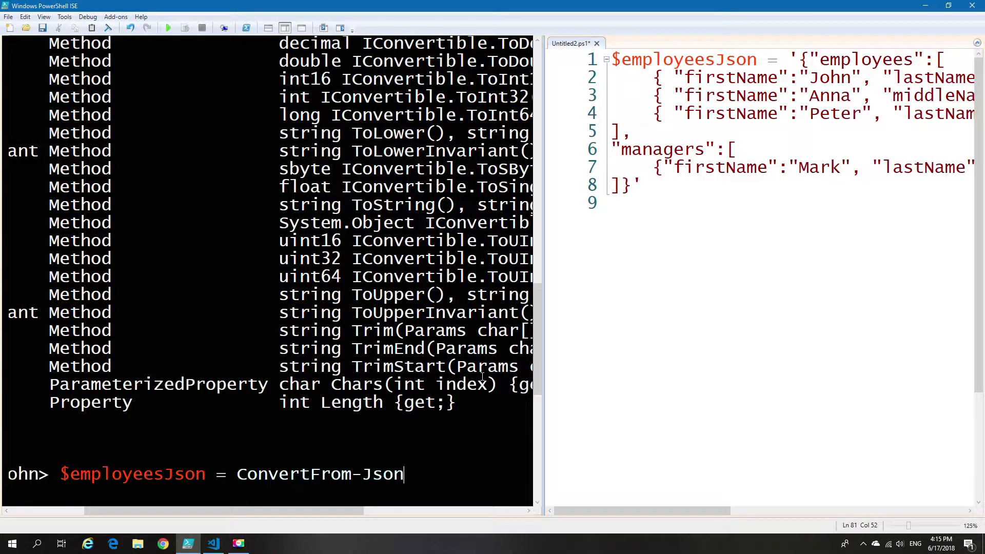
Add -InputObject $employeesJson and run the conversion.
type("-in")
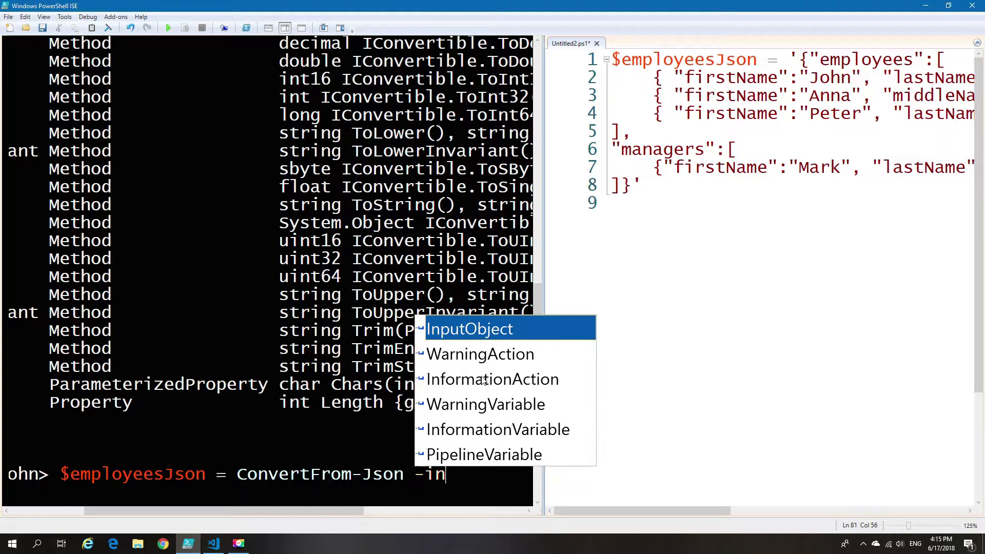
key("Tab")
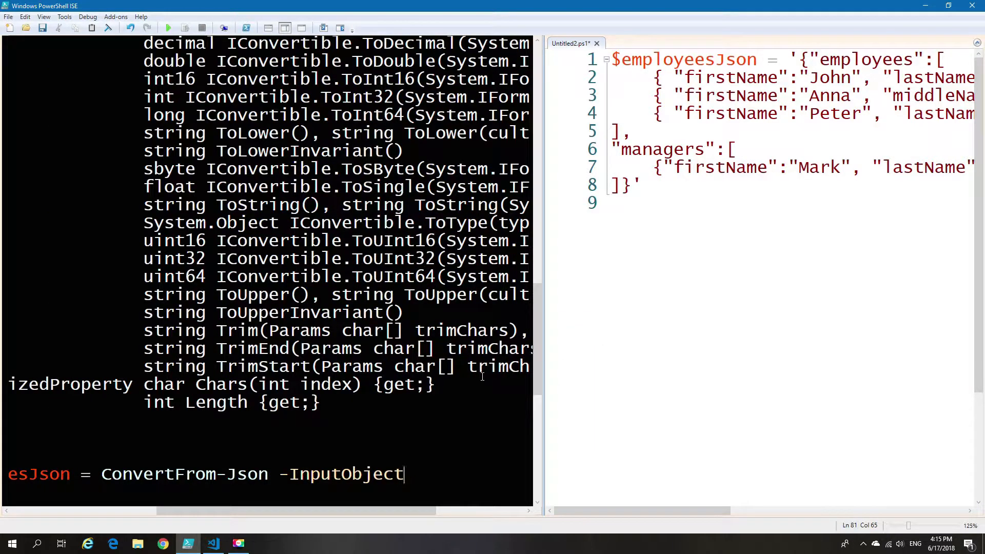
type("\" \"")
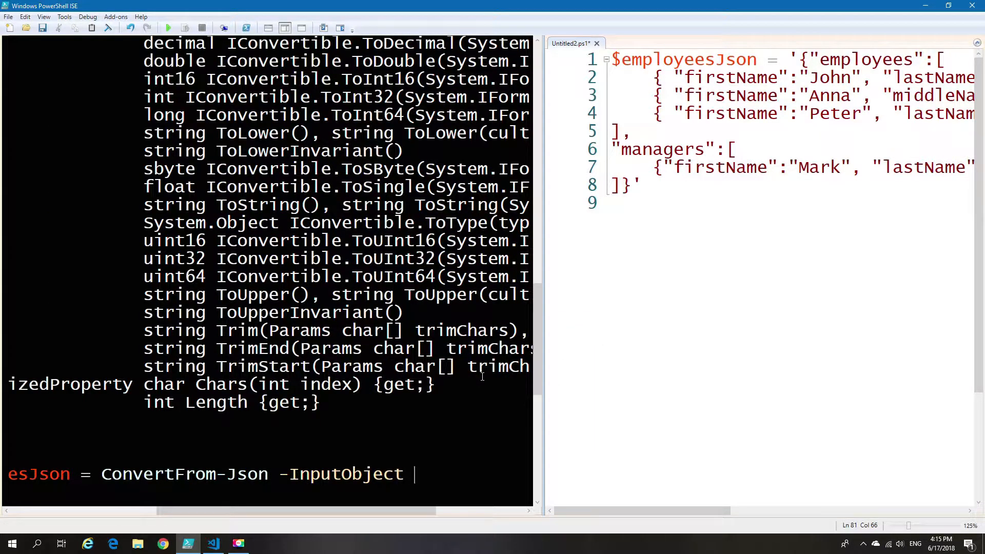
type("$em")
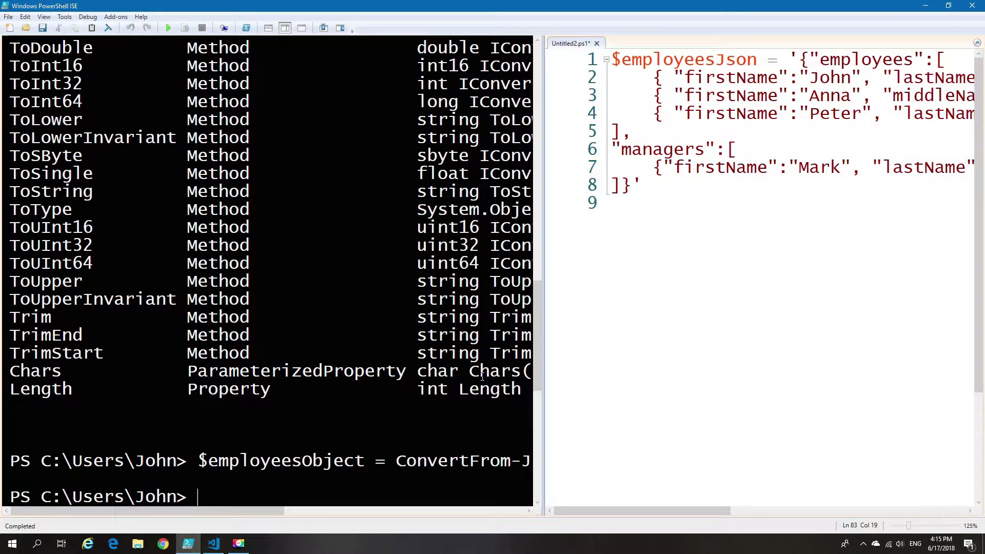
Run $employeesObject | Get-Member to reveal its employees and managers note properties.
type("$")
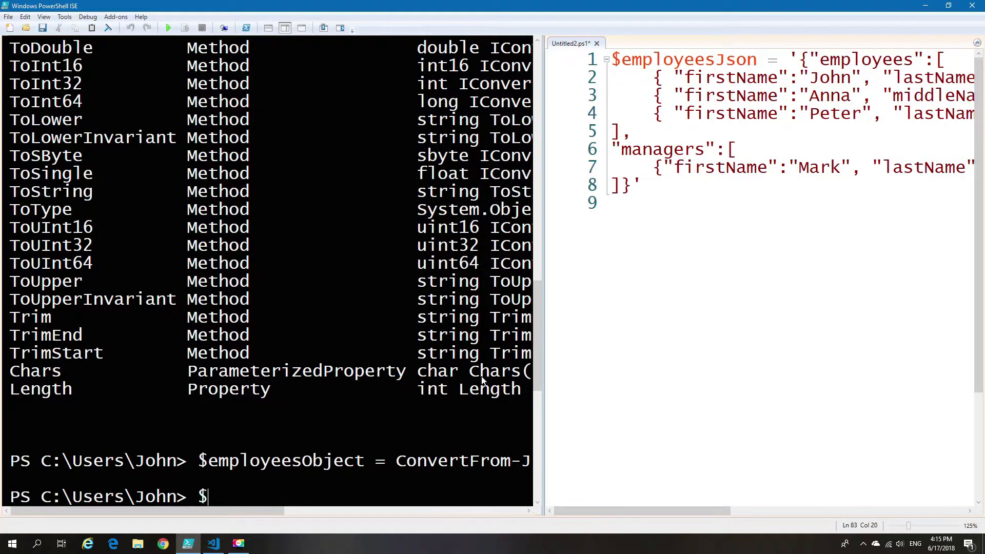
type("em")
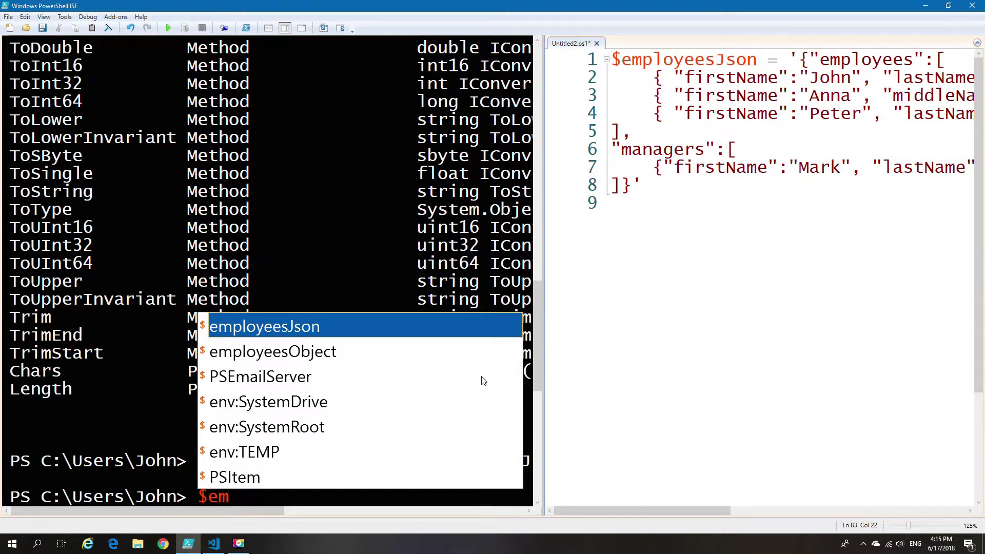
key("Down")
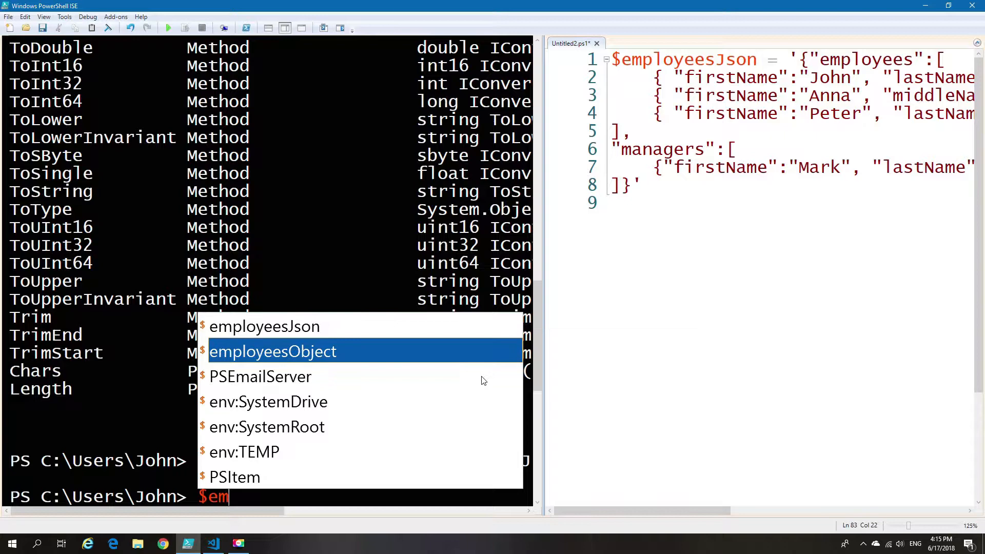
key("Enter")
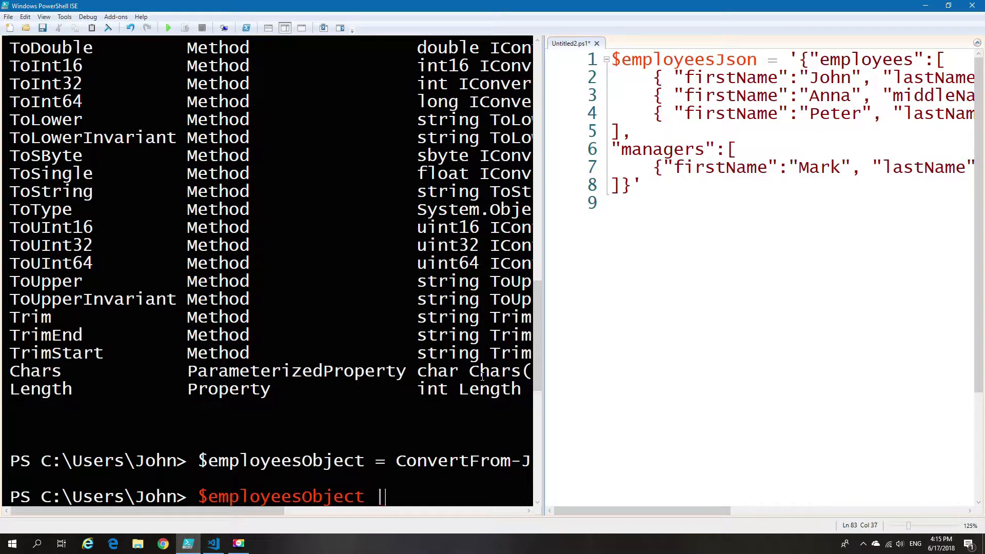
type("get-")
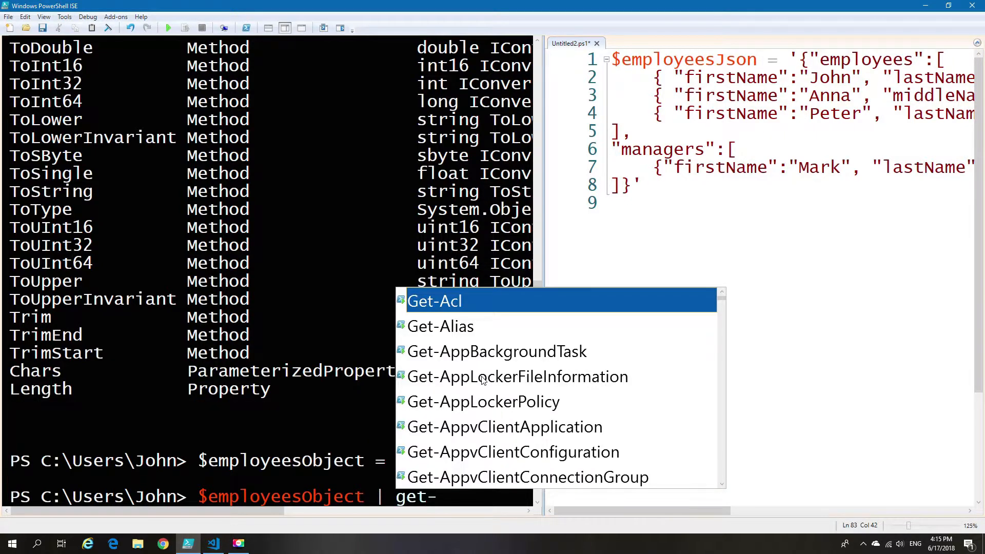
type("Member")
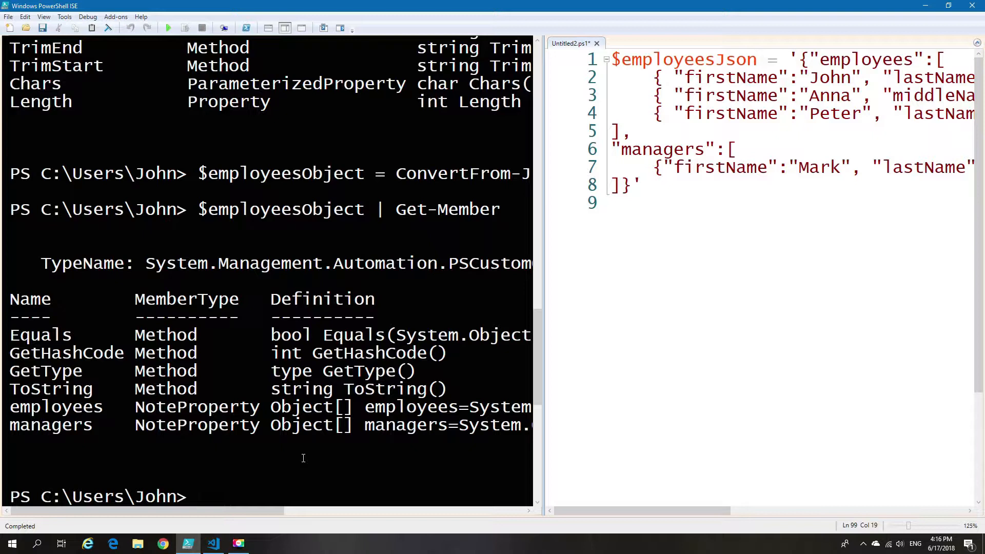
Run $employeesObject.employees to list John Doe, Anna Smith and Peter Jones.
type("$employeesObject | Get-Membe")
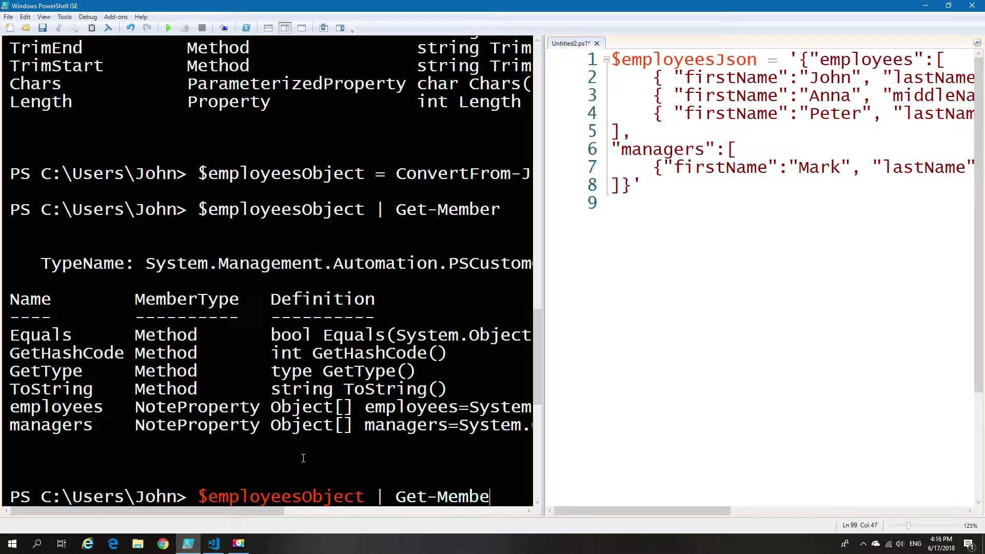
key("Backspace")
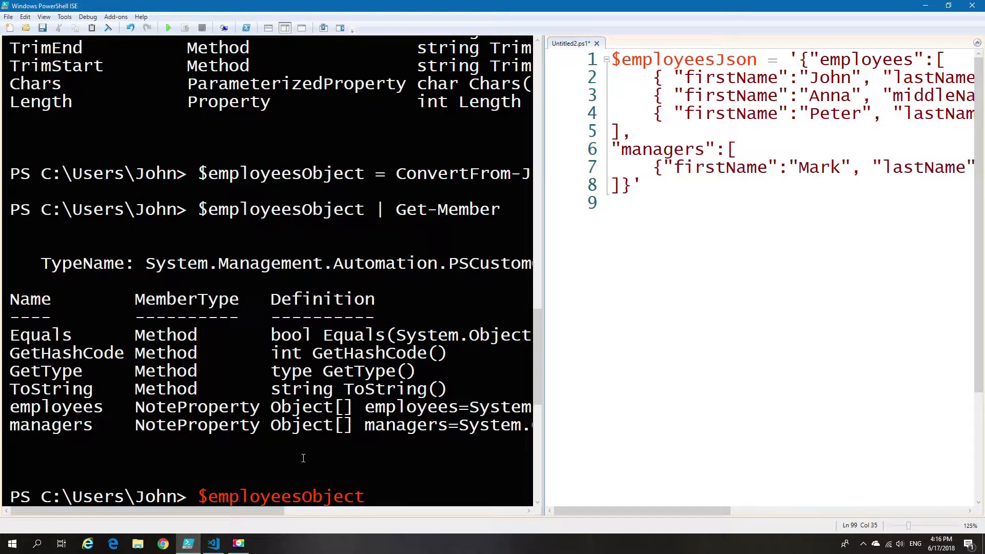
type(".e,")
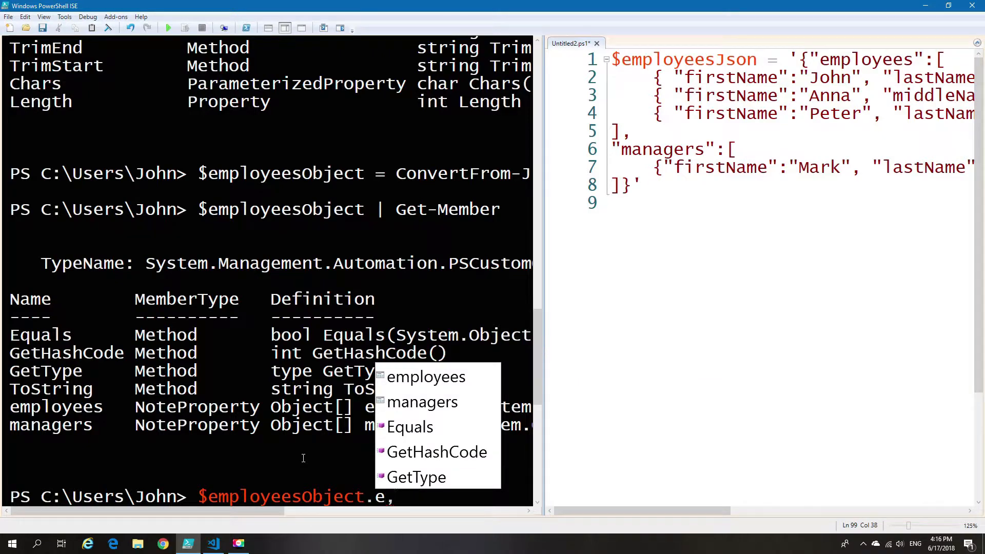
left_click(426, 377)
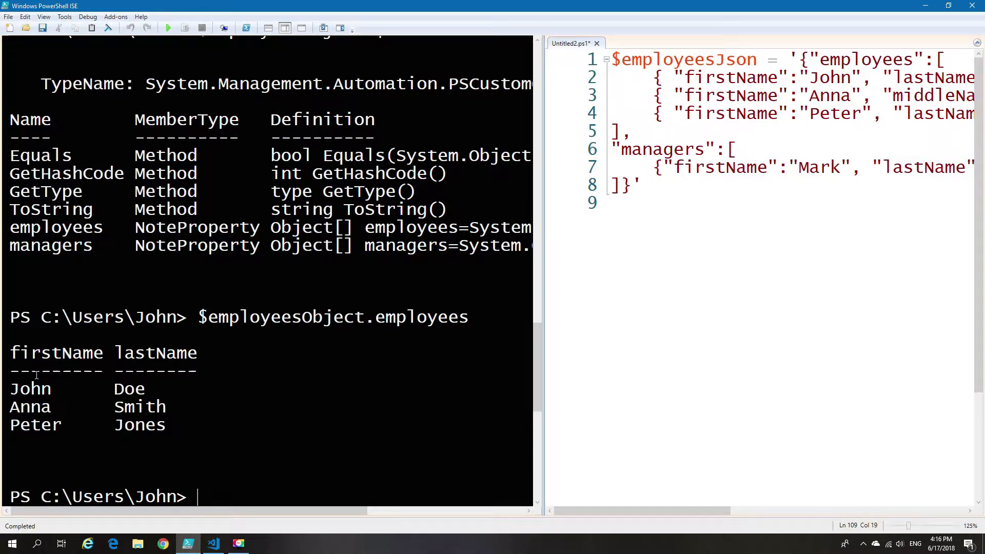
mouse_move(525, 271)
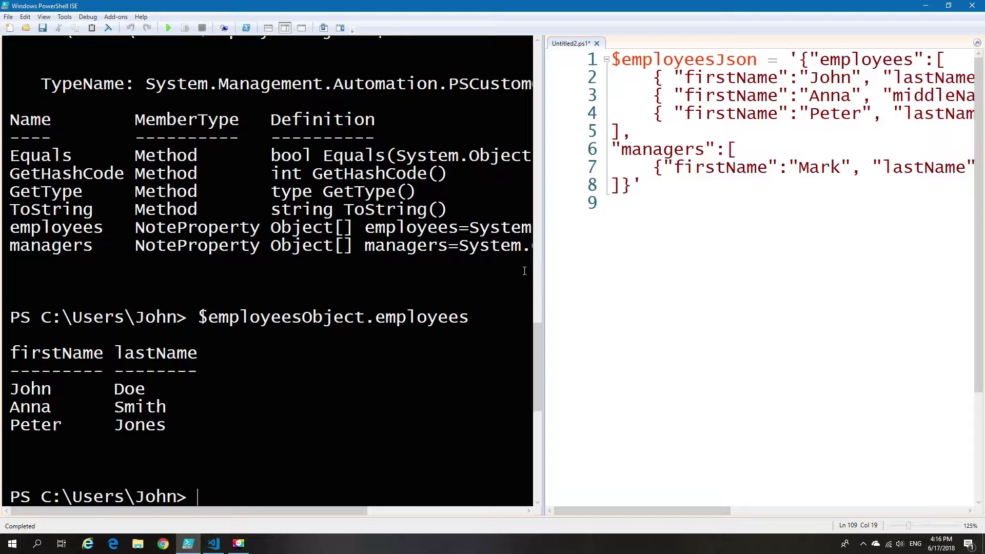
mouse_move(269, 271)
type("$employeesObject.employees")
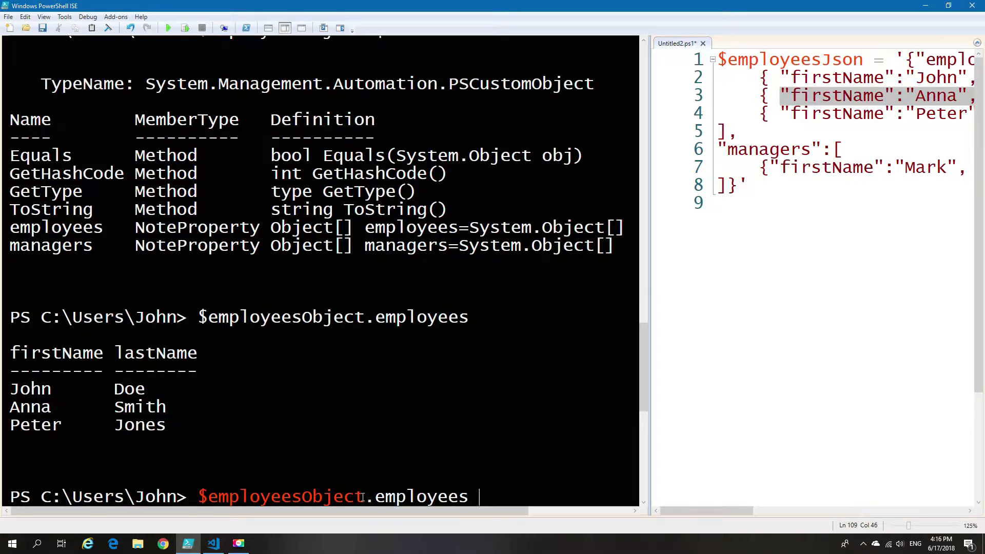
Pipe the employees to Where-Object and start the filter script block on $_.
type("| wh")
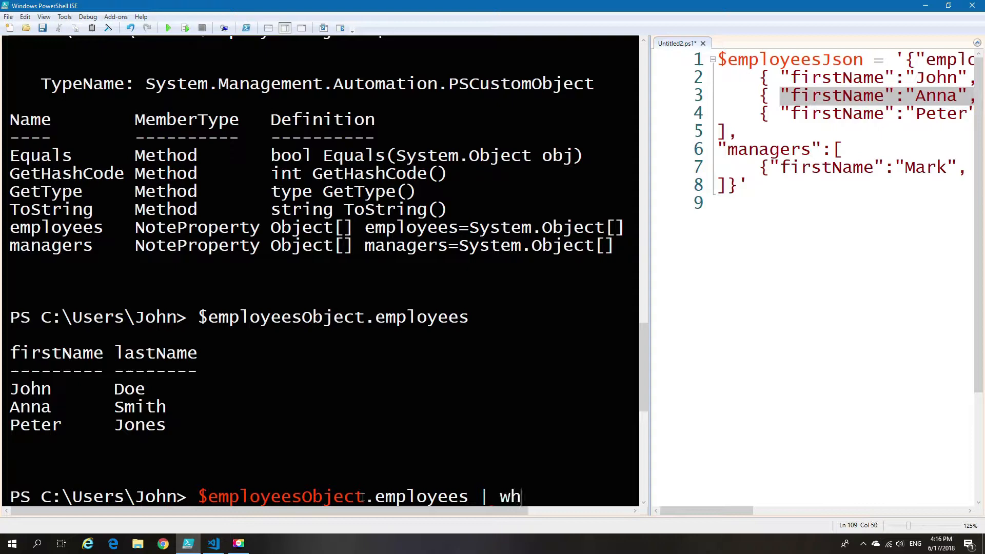
type("ere-")
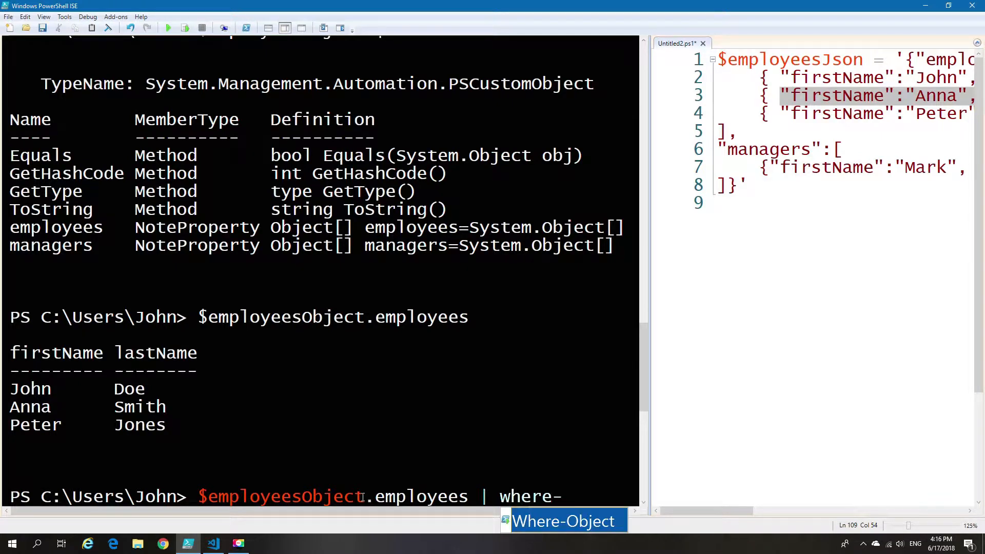
key("Tab")
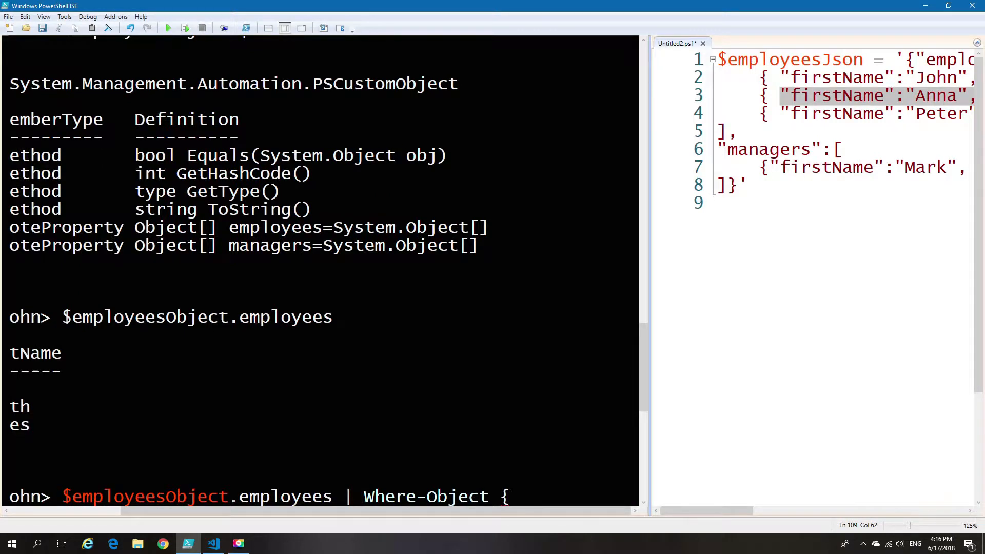
type("$_")
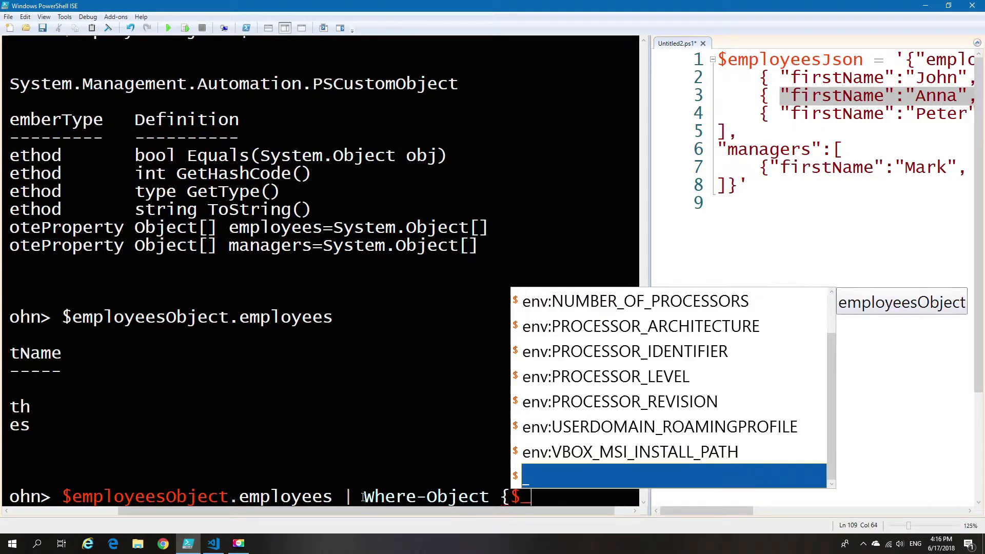
type(".")
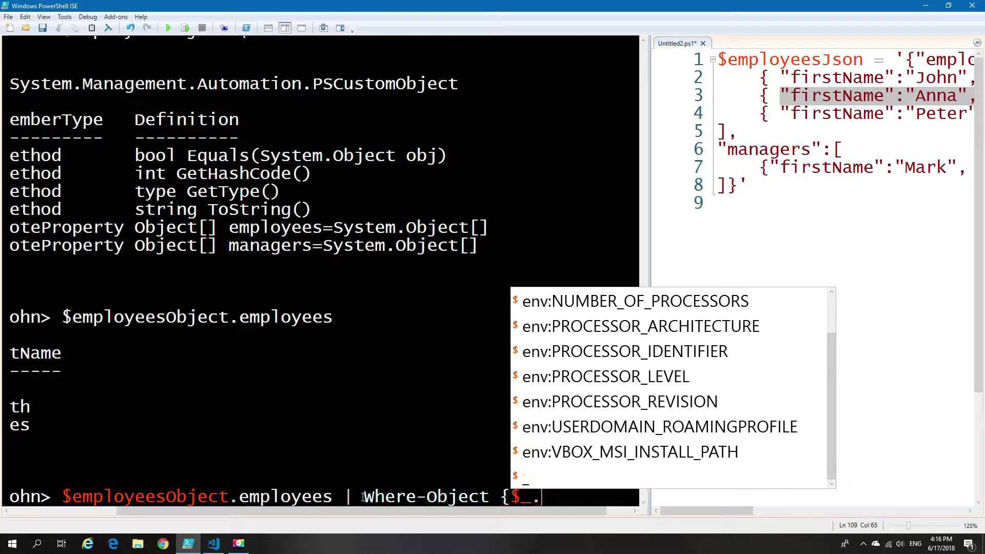
type("mi")
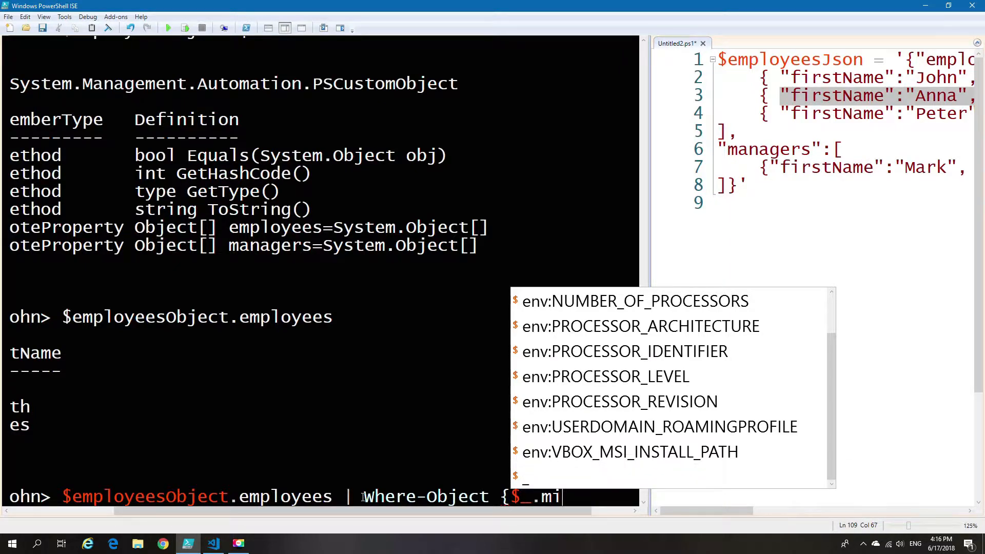
Finish the condition {$_.middlename -ne $null} and run it, returning only Anna Mary Smith.
type("dd")
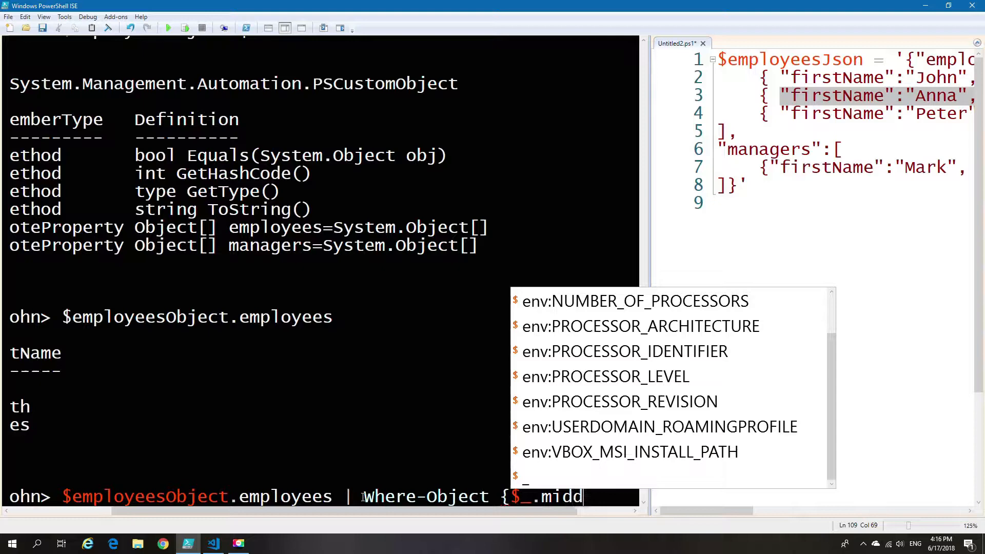
type("lename")
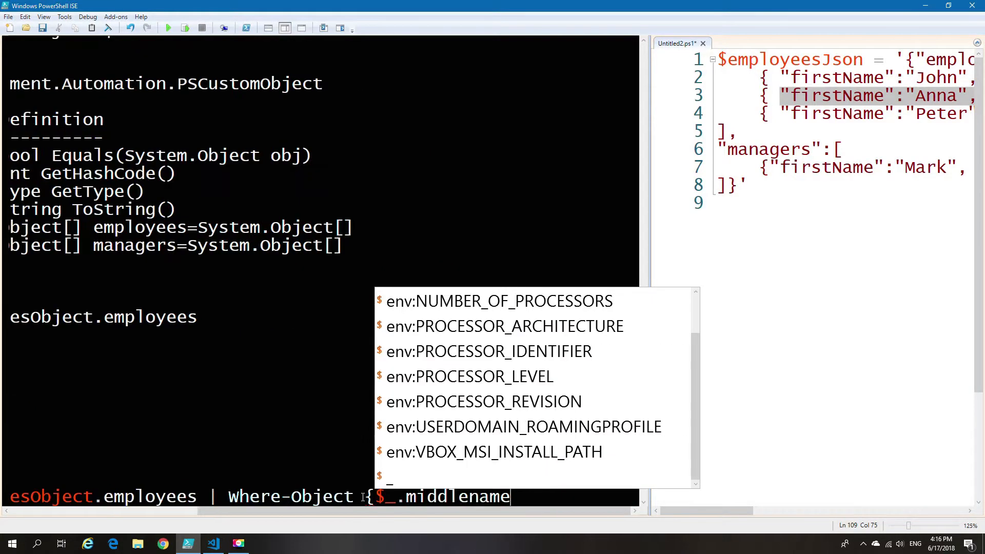
type("-")
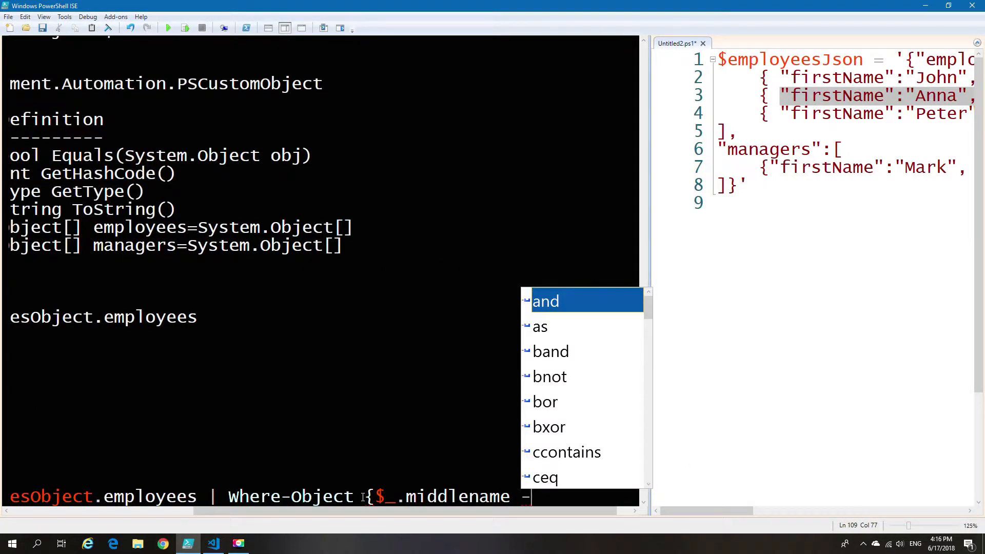
type("ne")
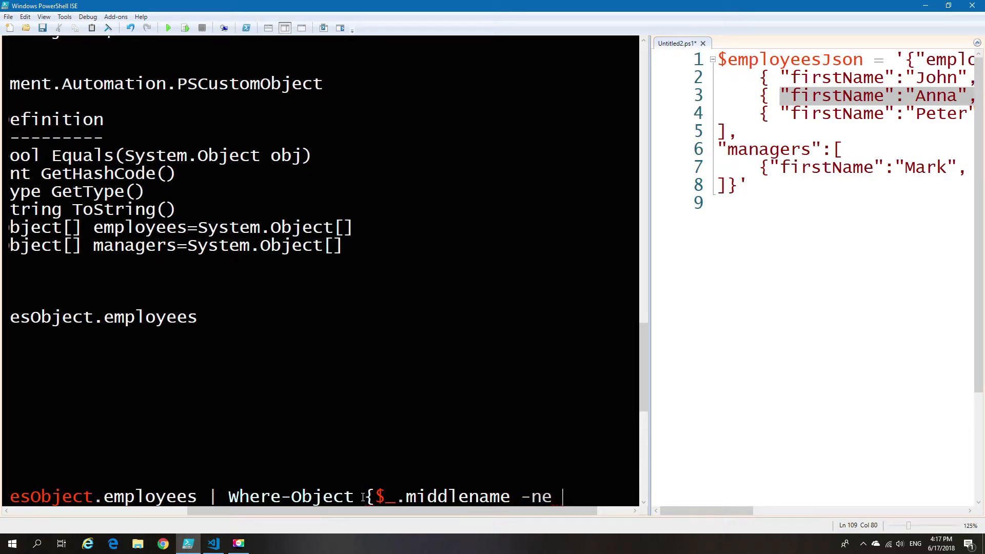
type("$")
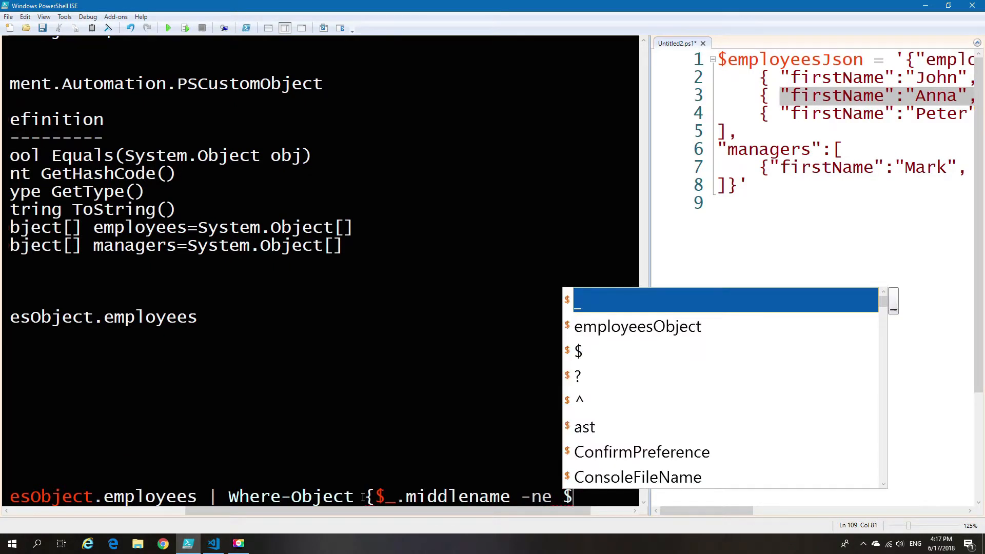
type("null")
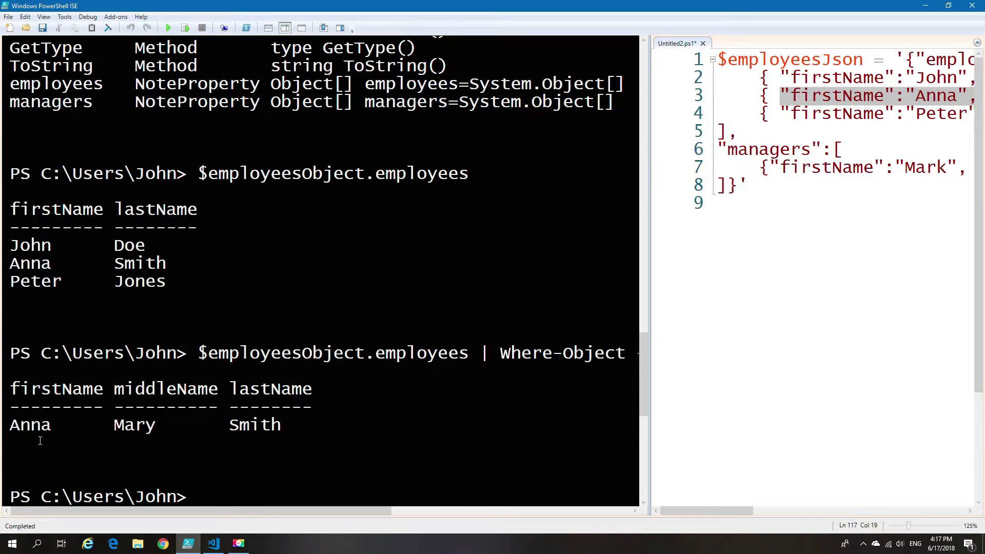
mouse_move(357, 460)
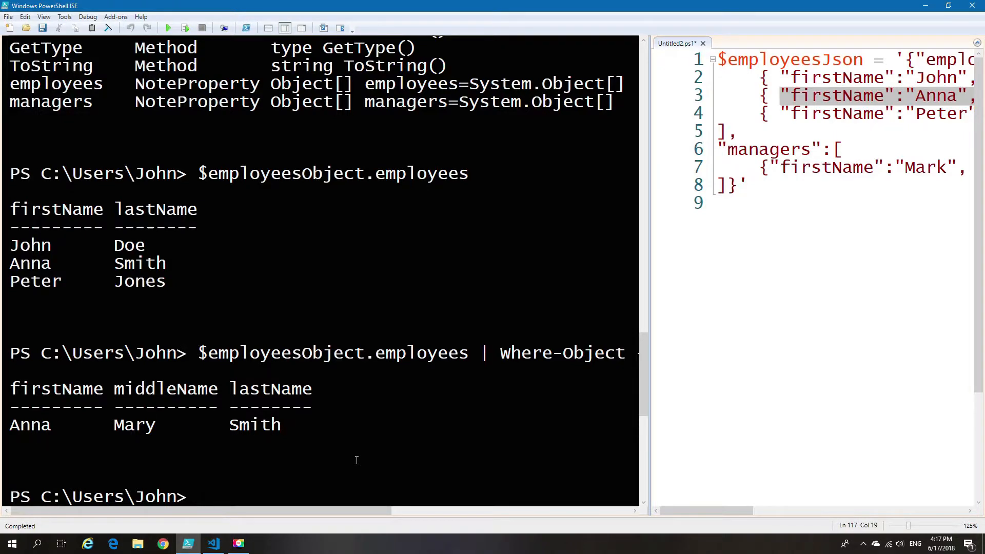